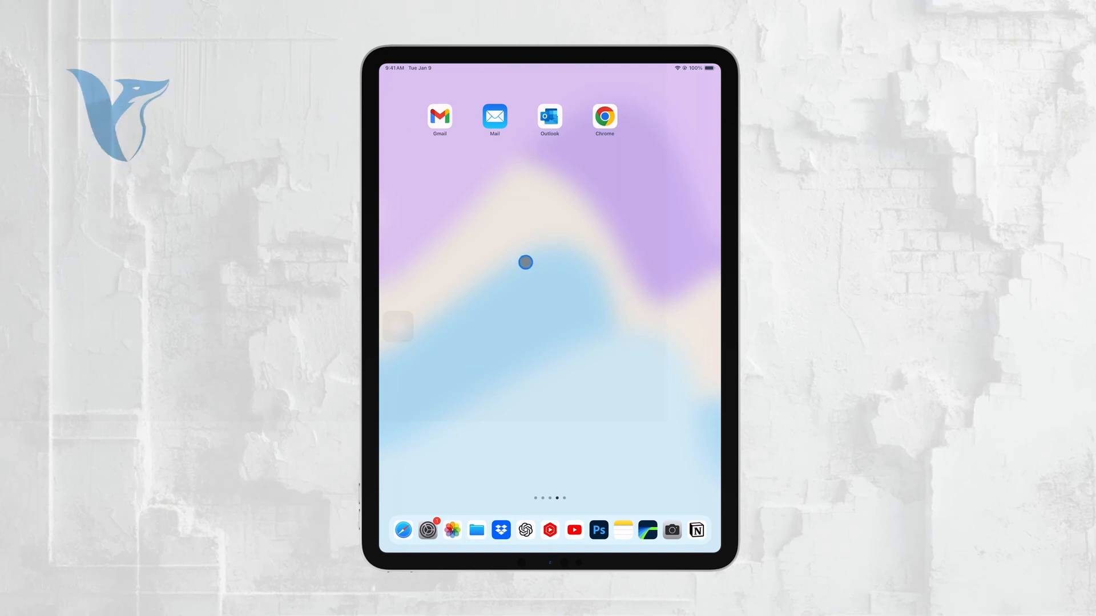
mouse_move(459, 231)
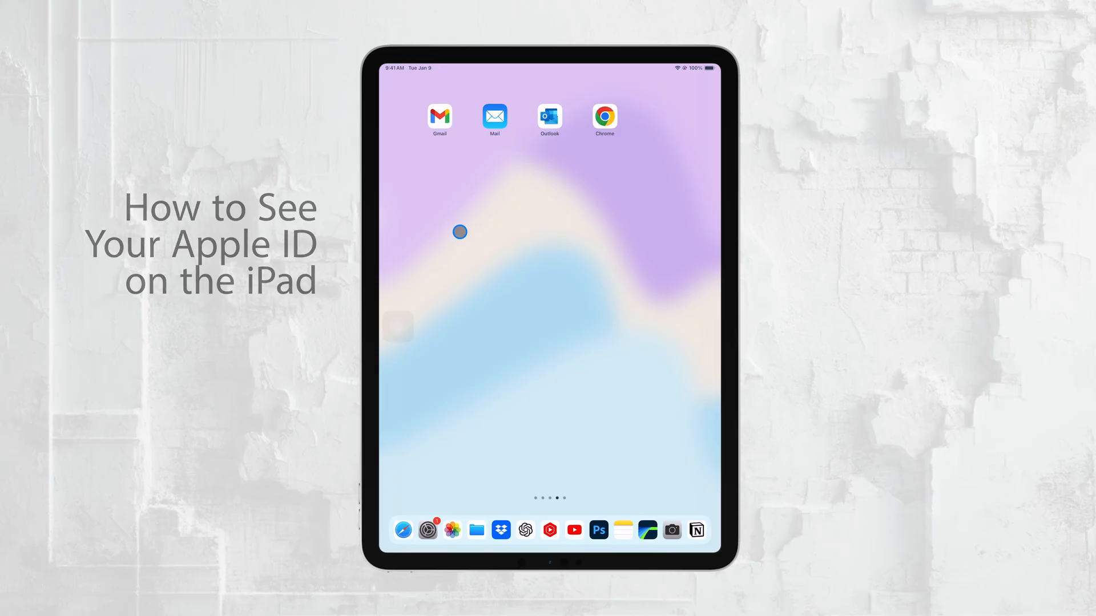
mouse_move(424, 237)
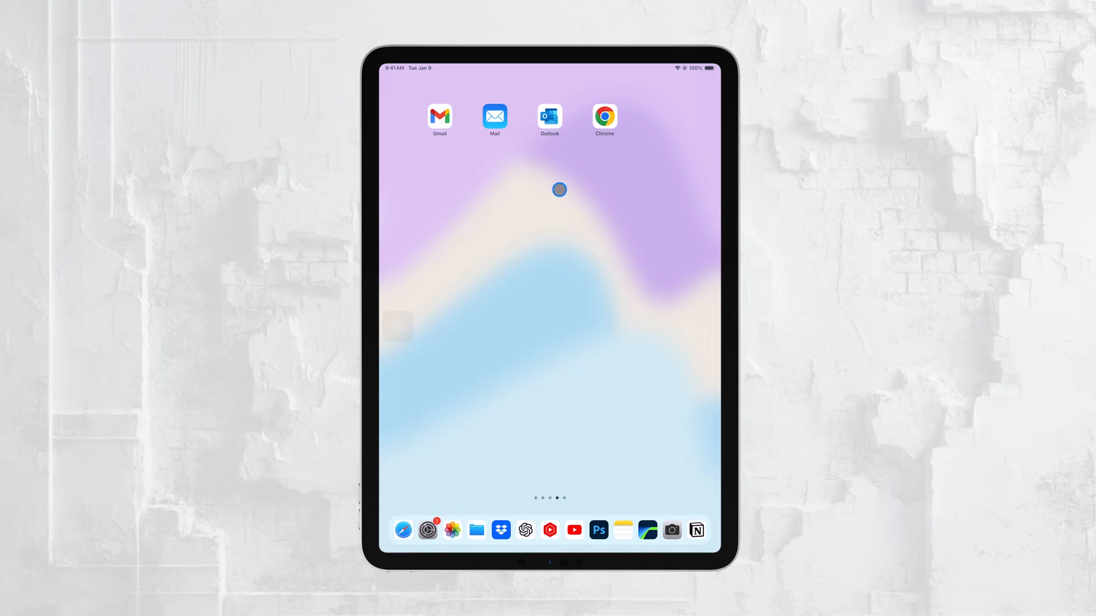
mouse_move(543, 247)
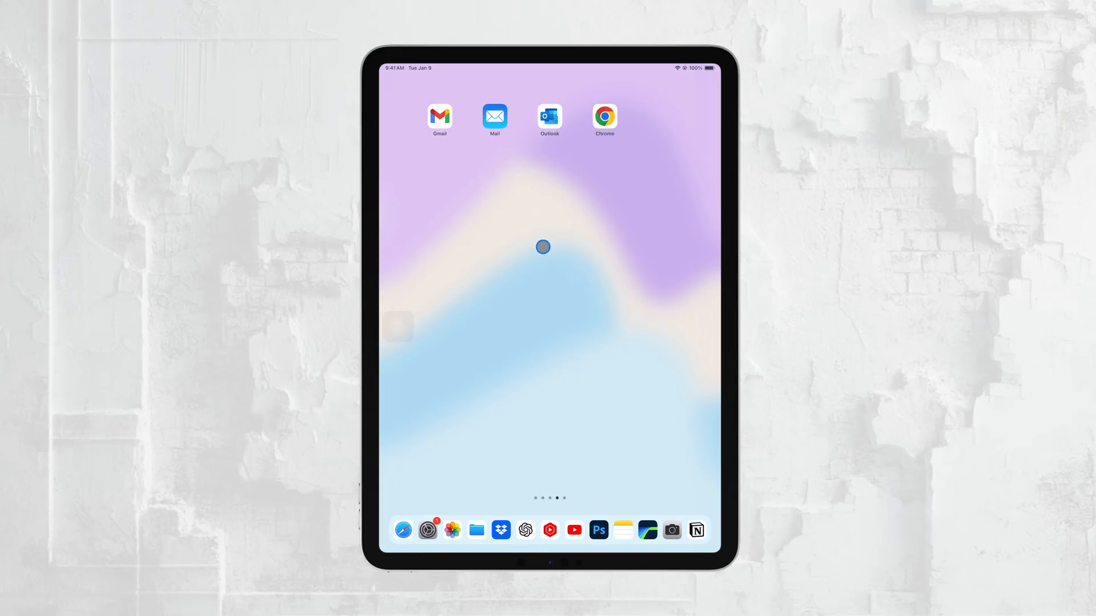
mouse_move(417, 458)
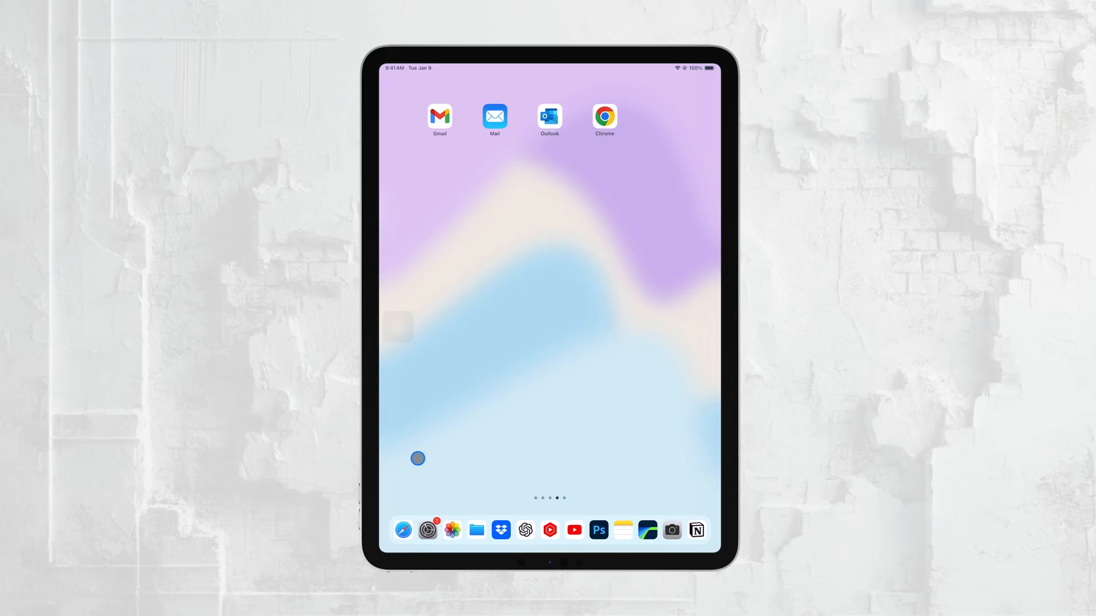
Step: Launch Settings from the dock and go to the Apple ID page under your name
click(428, 530)
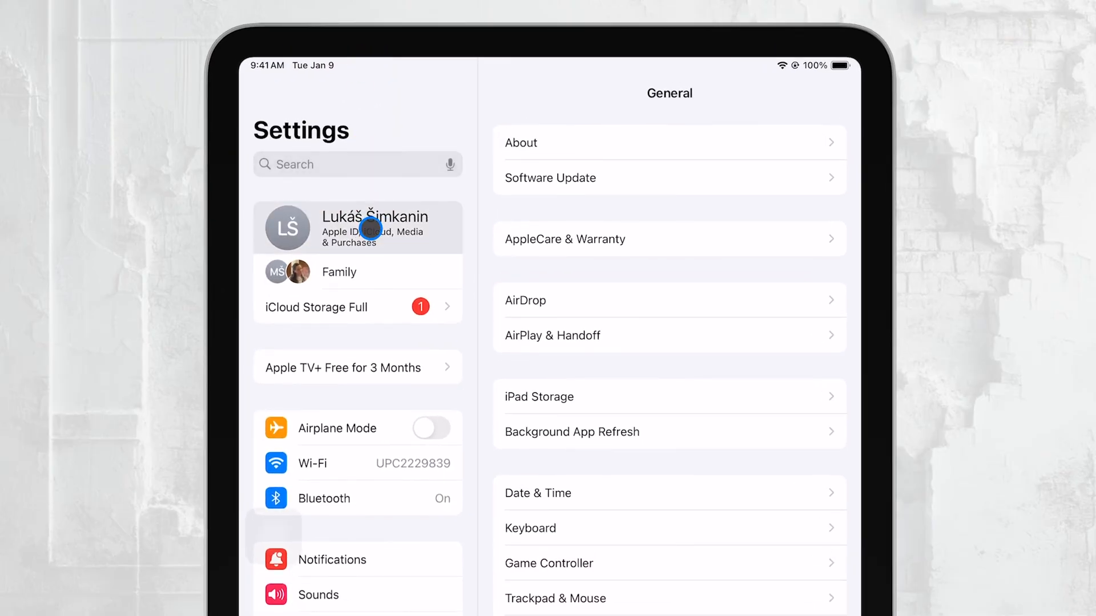
click(357, 226)
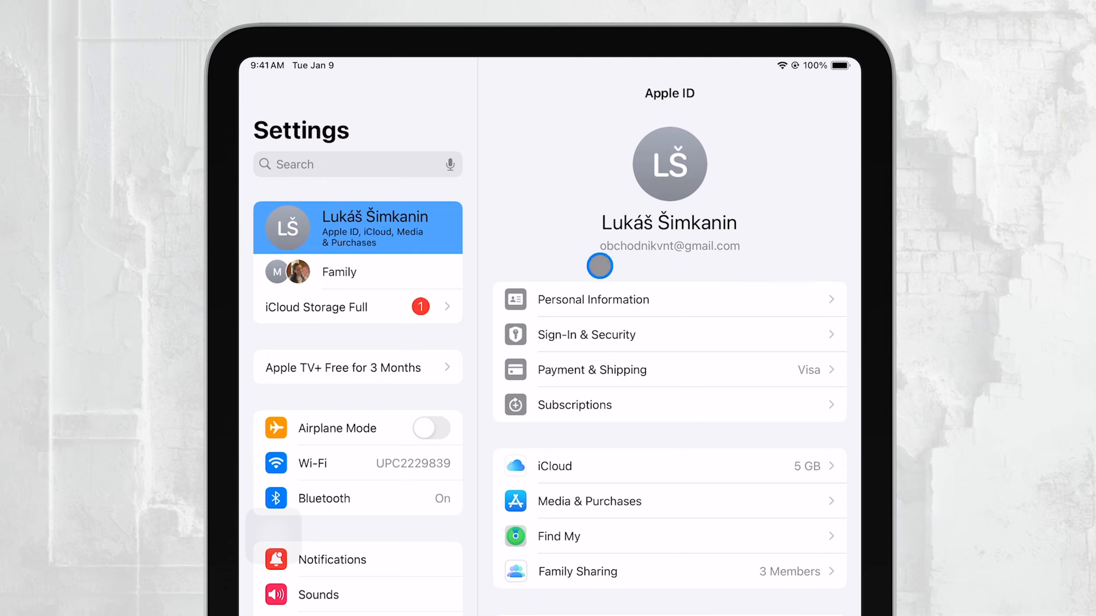
mouse_move(697, 275)
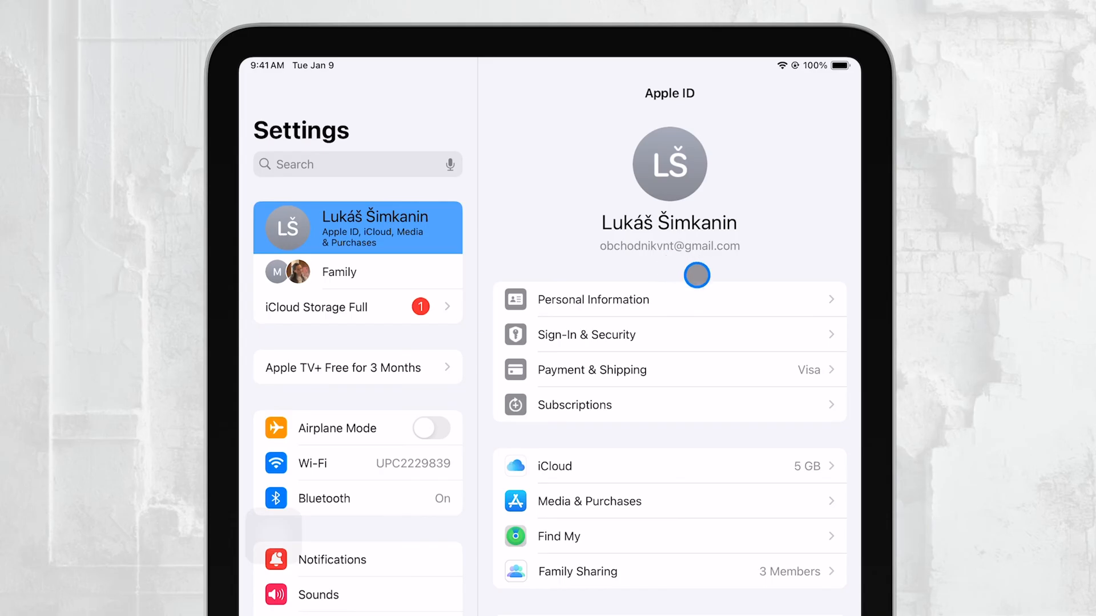
mouse_move(567, 290)
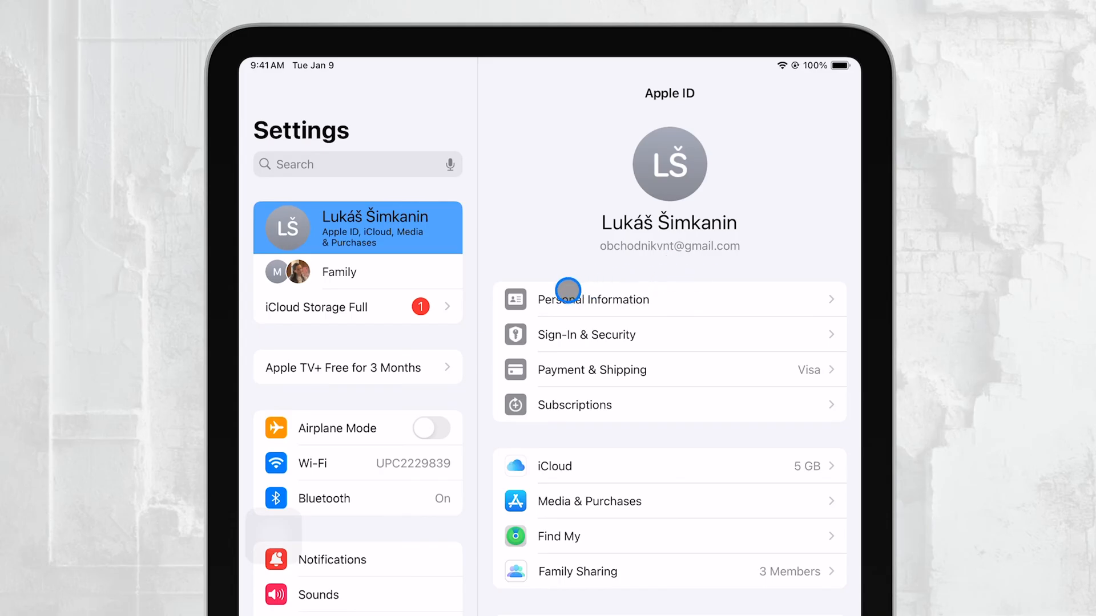
mouse_move(621, 275)
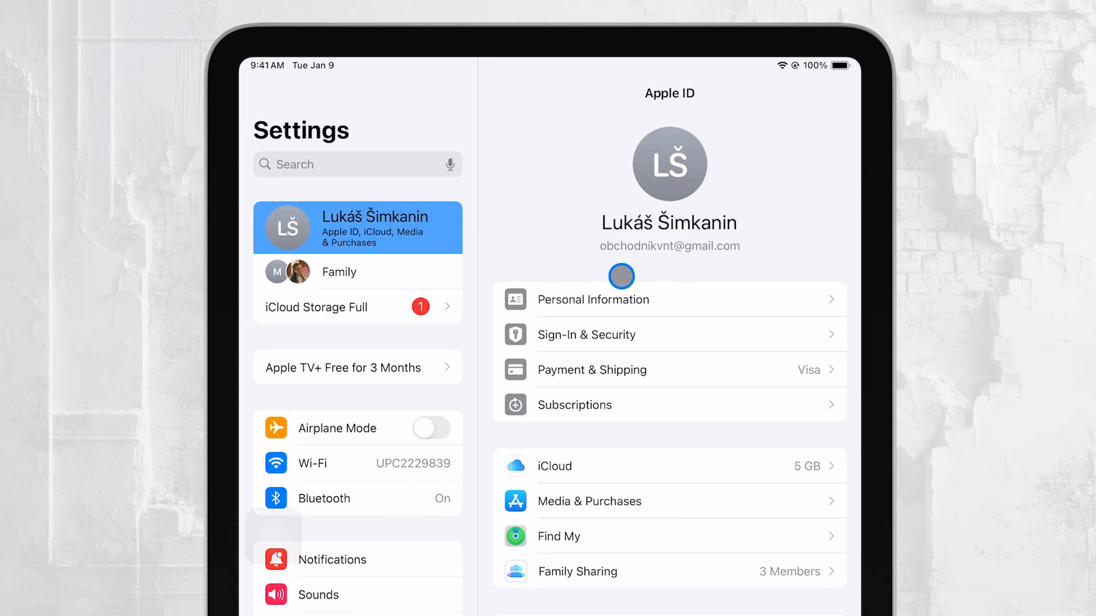
mouse_move(706, 268)
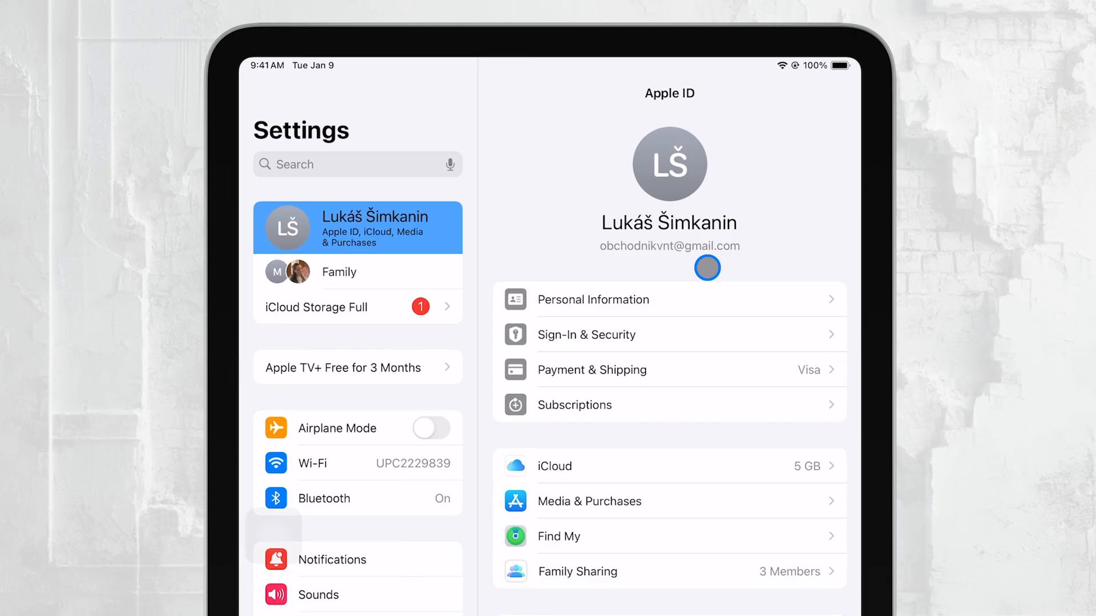
mouse_move(706, 267)
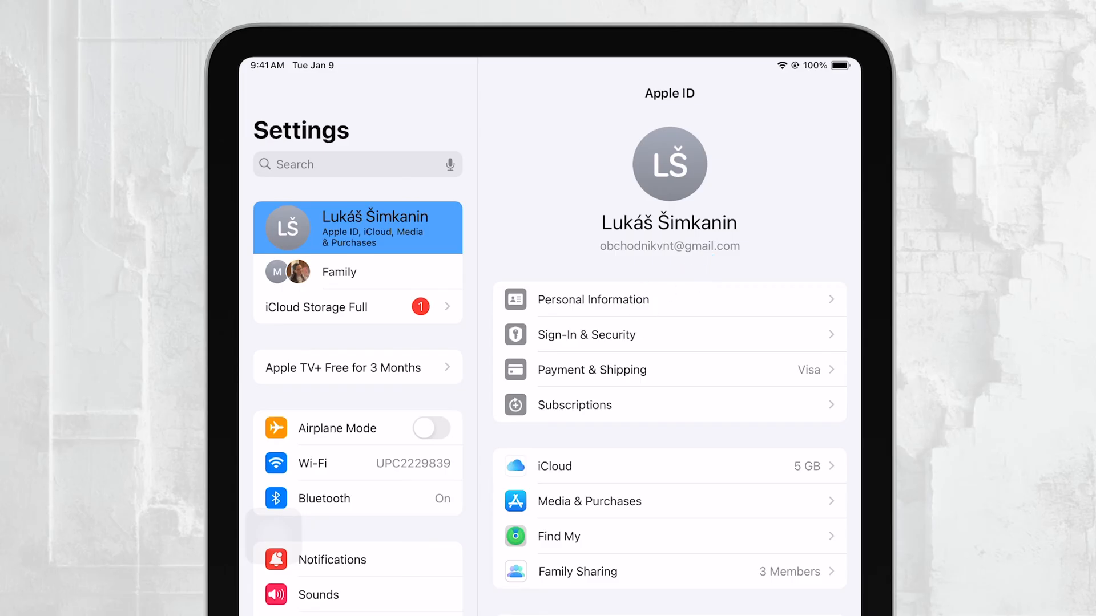
click(640, 394)
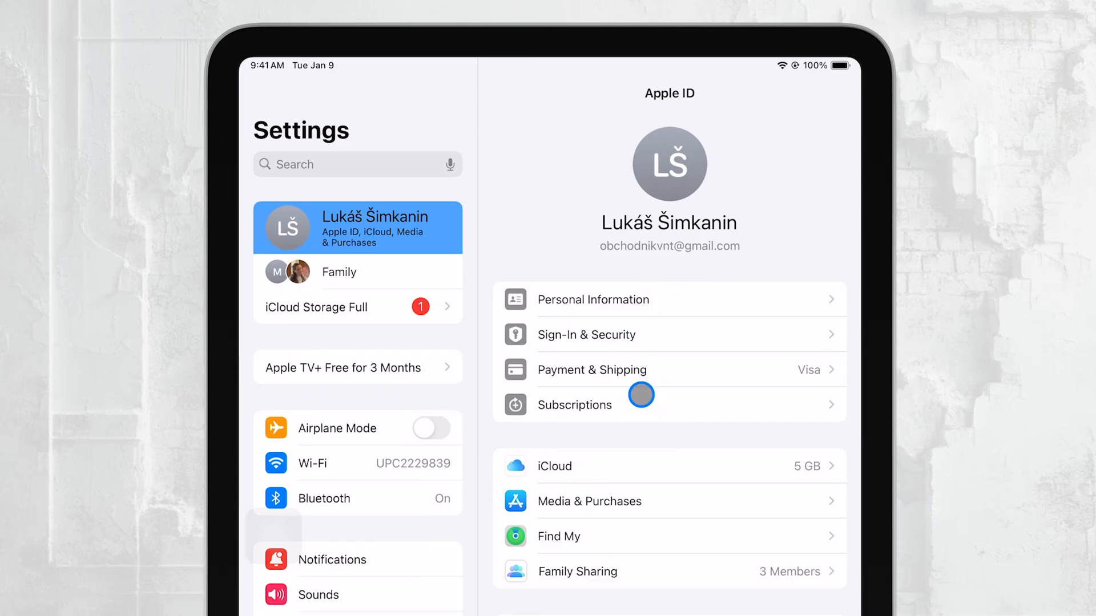
mouse_move(620, 501)
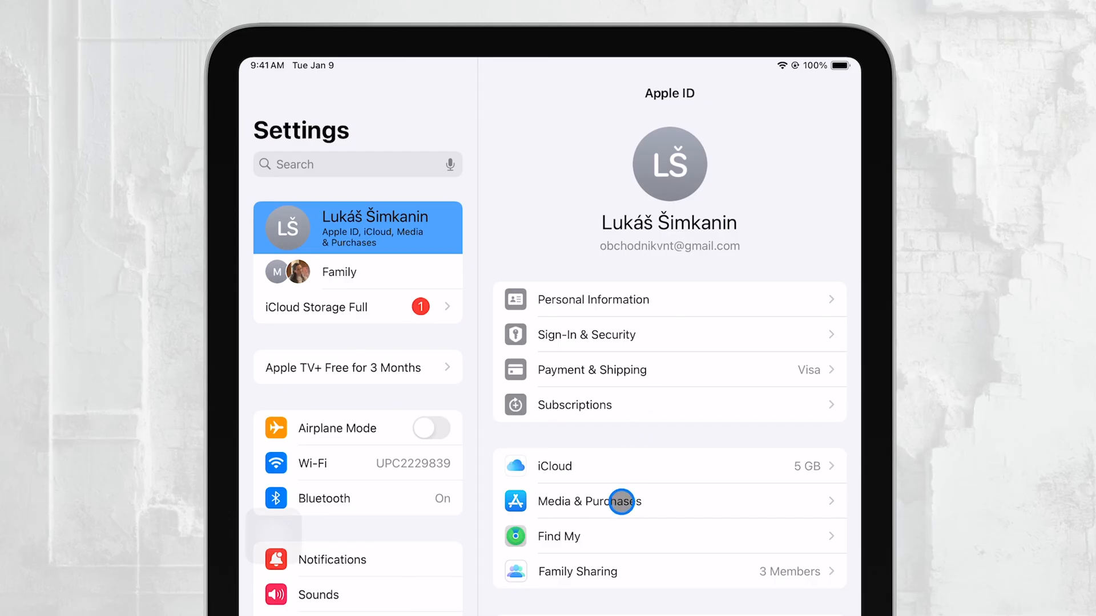
click(554, 466)
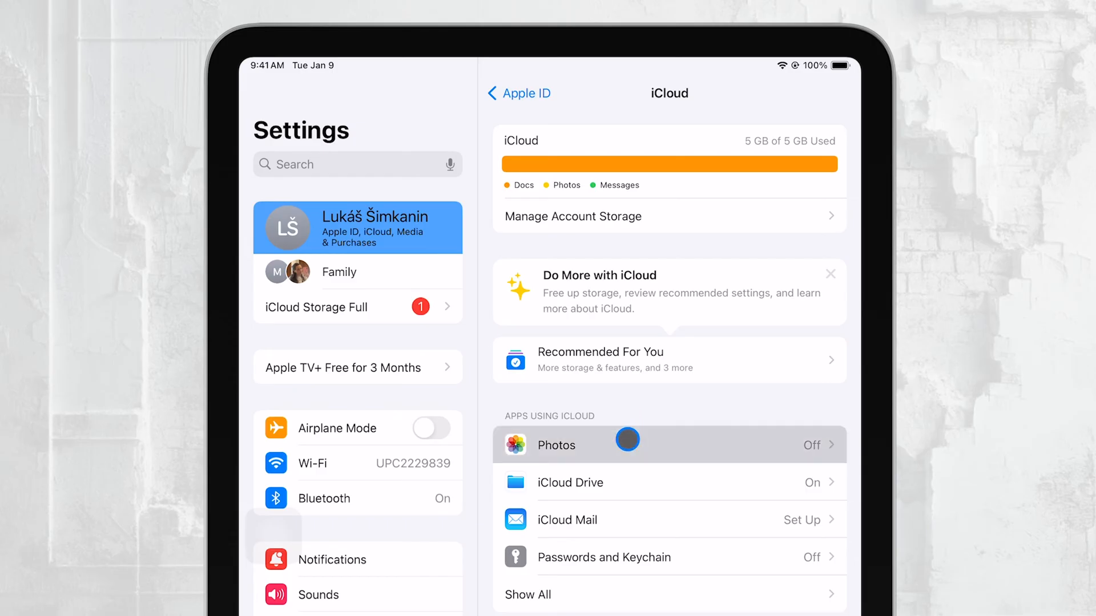
click(555, 445)
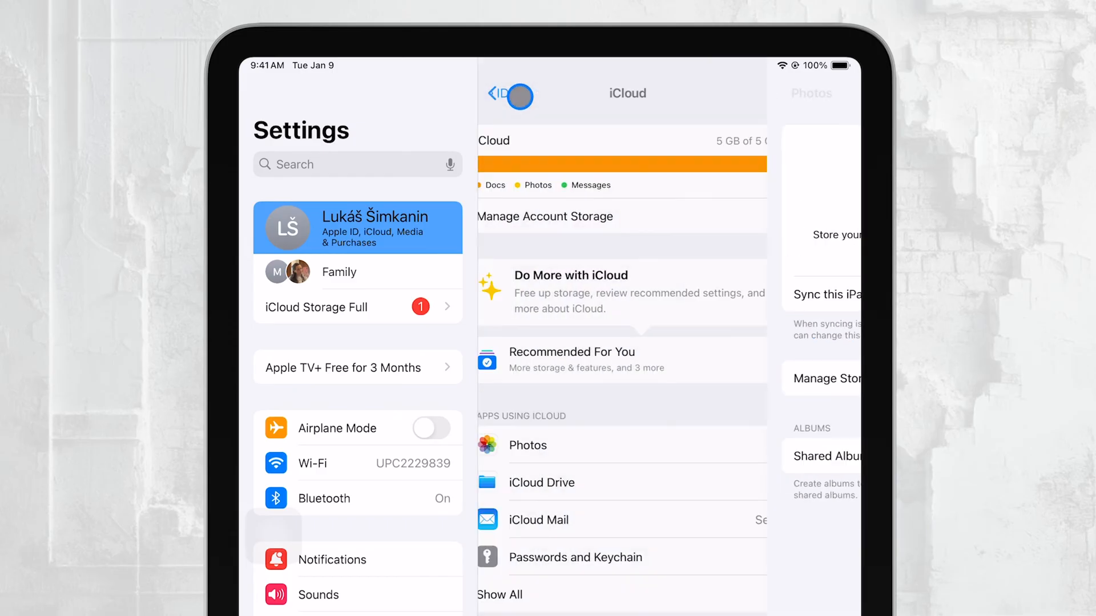
click(500, 94)
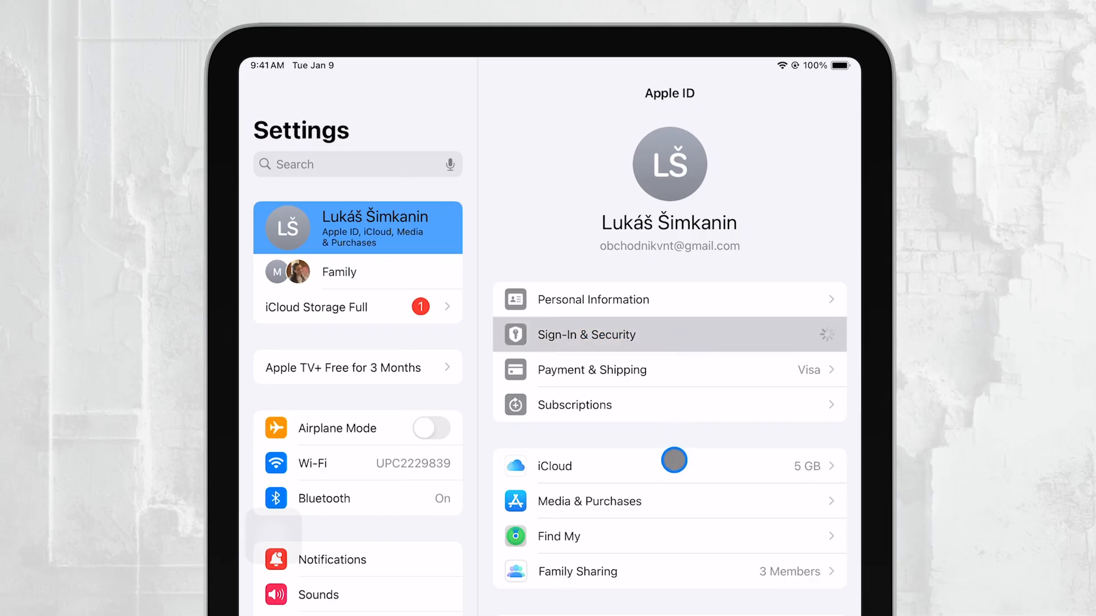
mouse_move(589, 229)
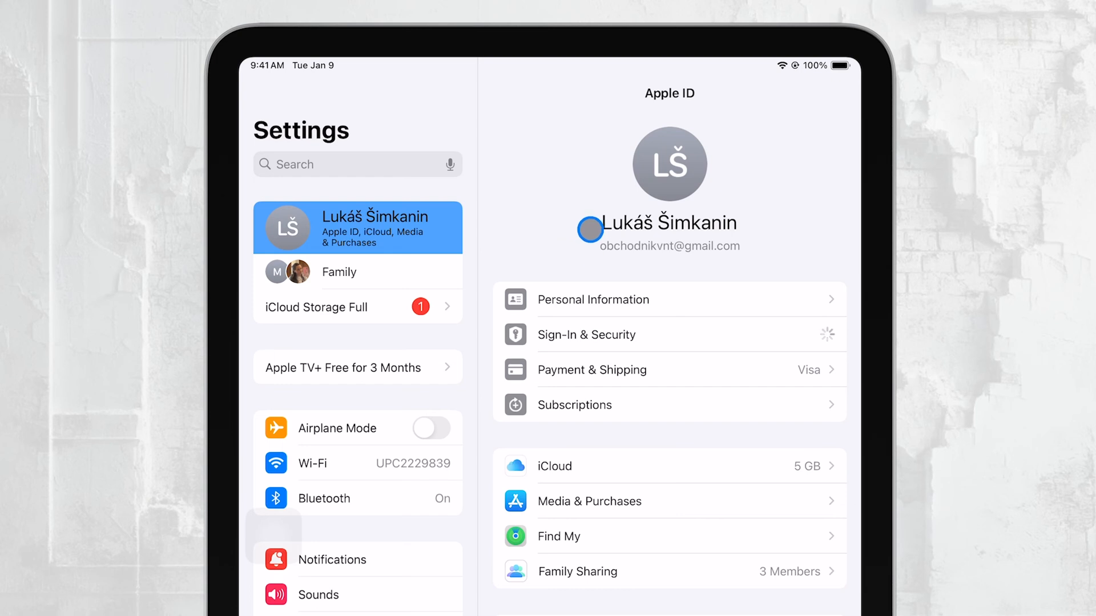
mouse_move(571, 136)
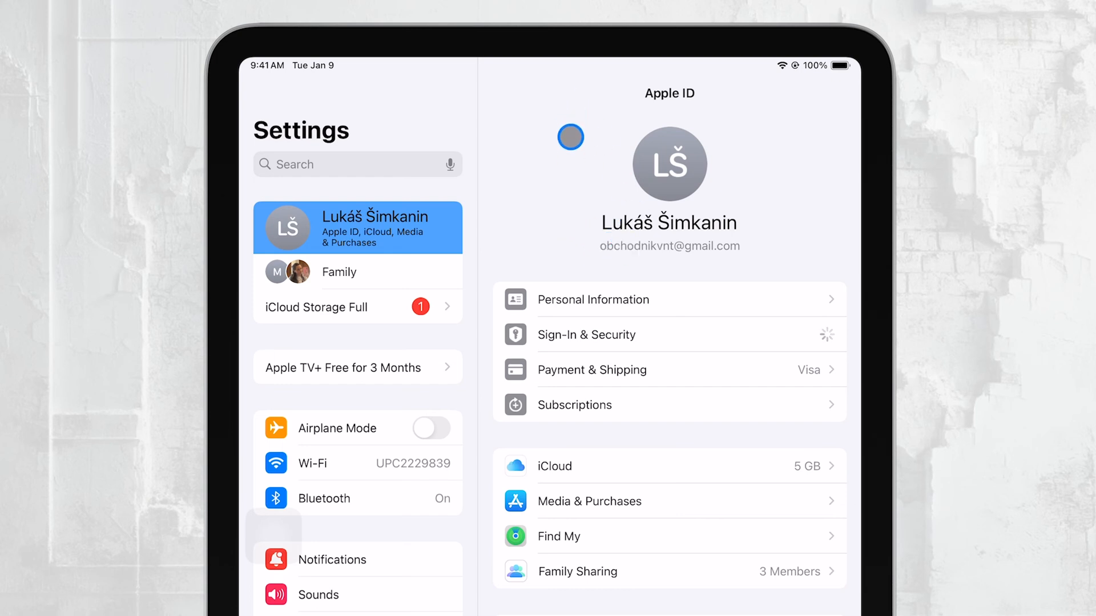
mouse_move(609, 372)
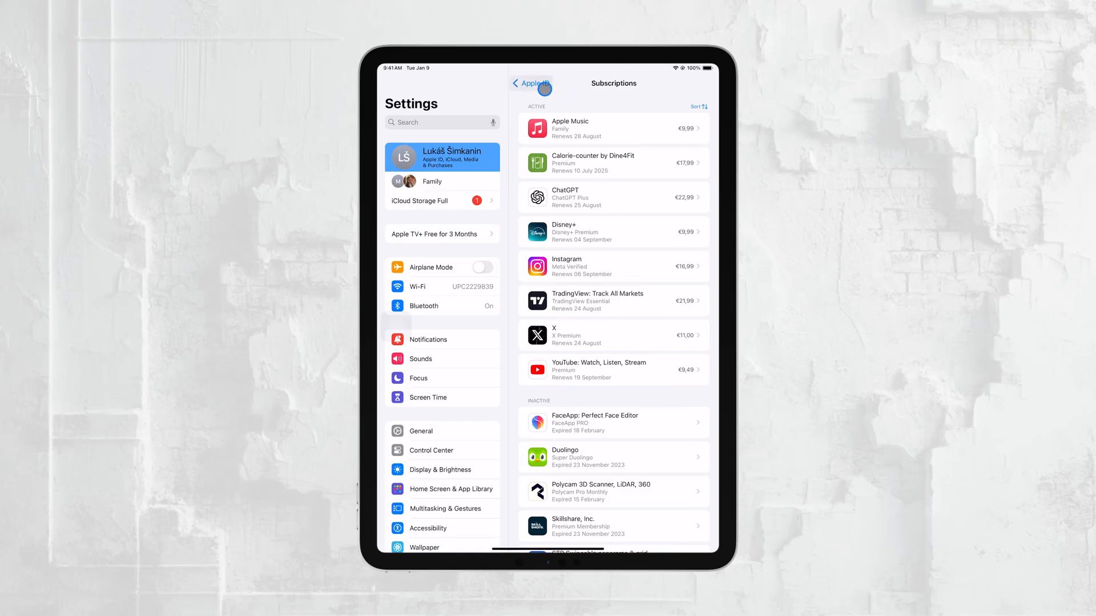
click(530, 82)
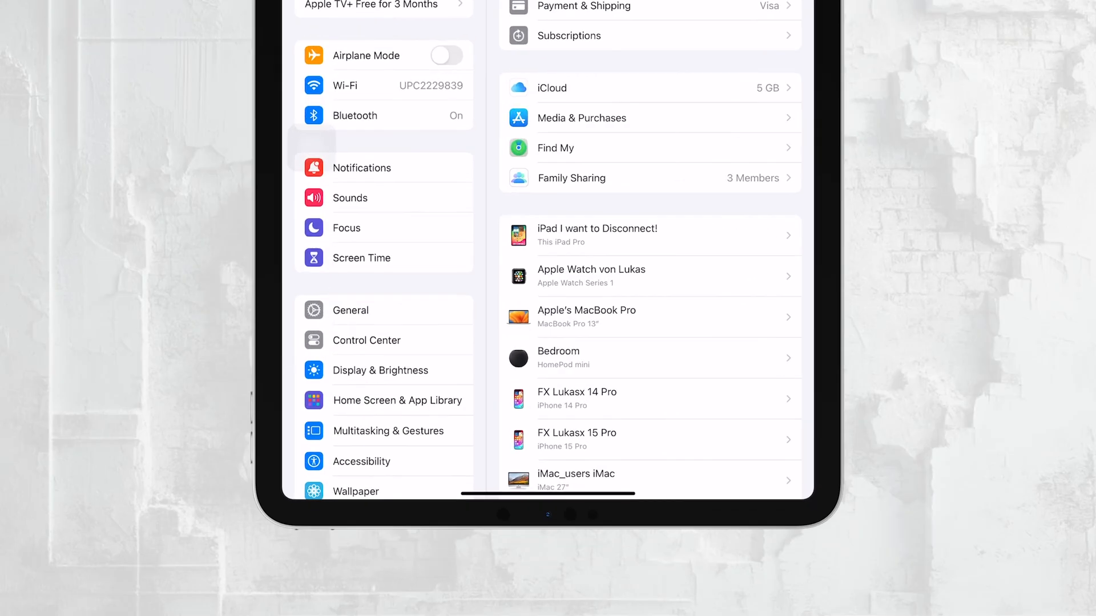
scroll(down, 3)
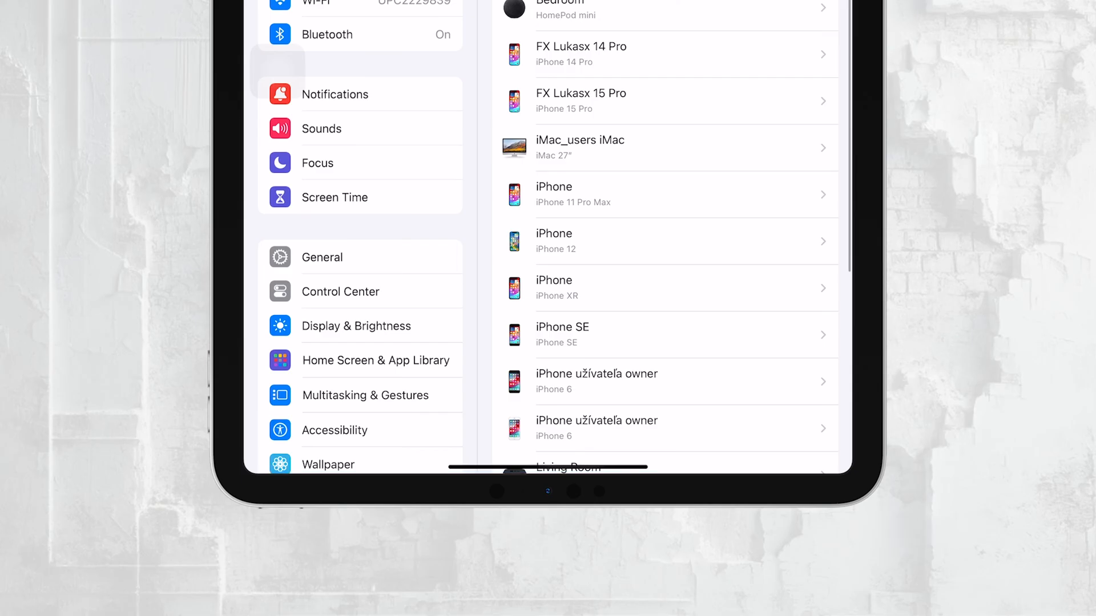
scroll(down, 3)
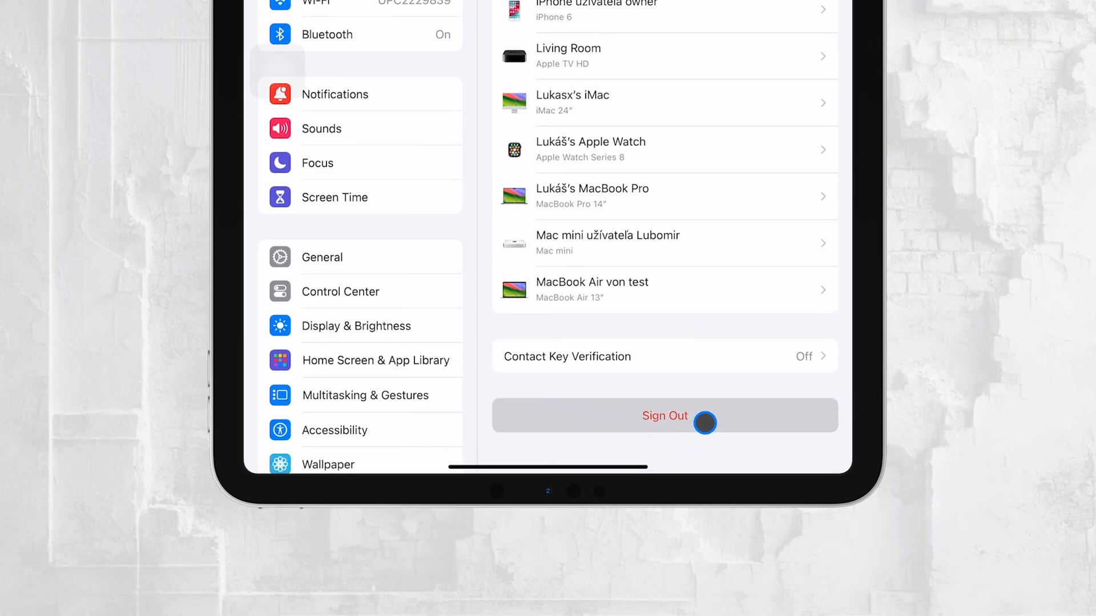
click(664, 415)
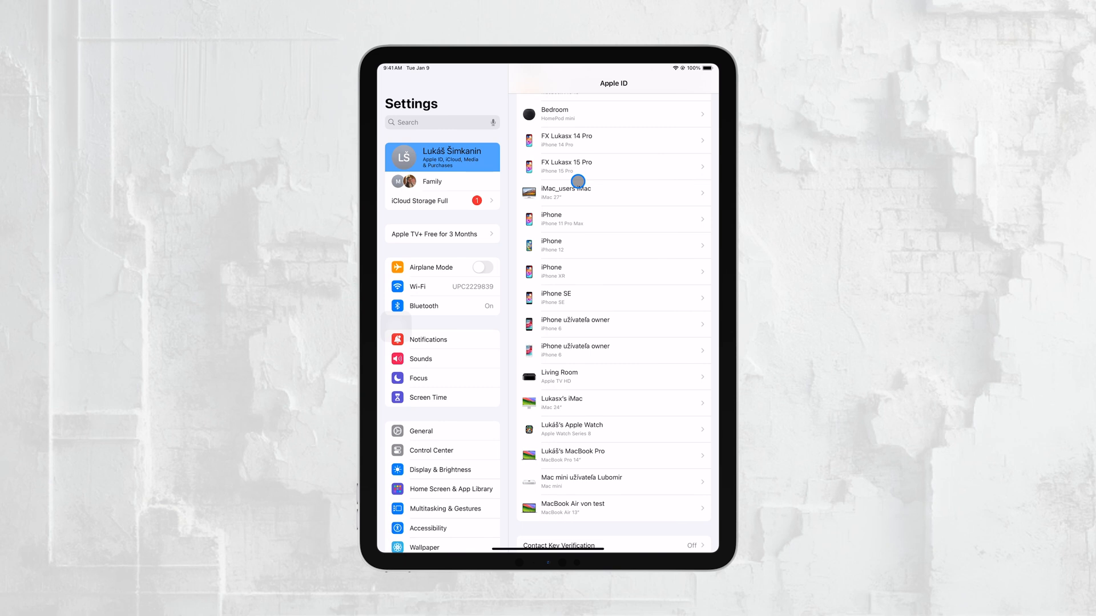
mouse_move(577, 181)
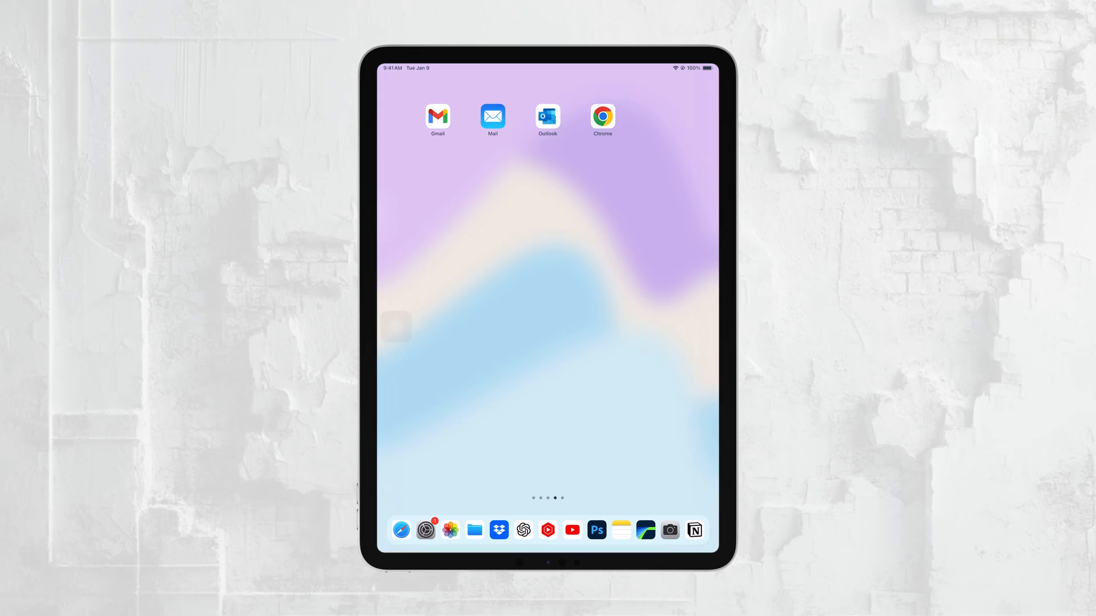
mouse_move(564, 181)
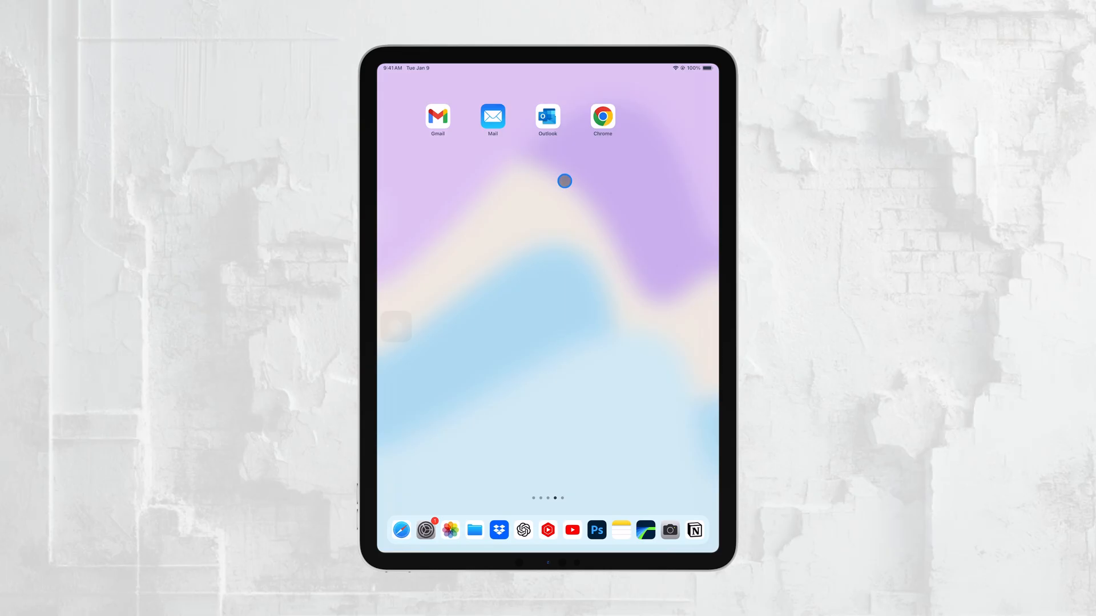